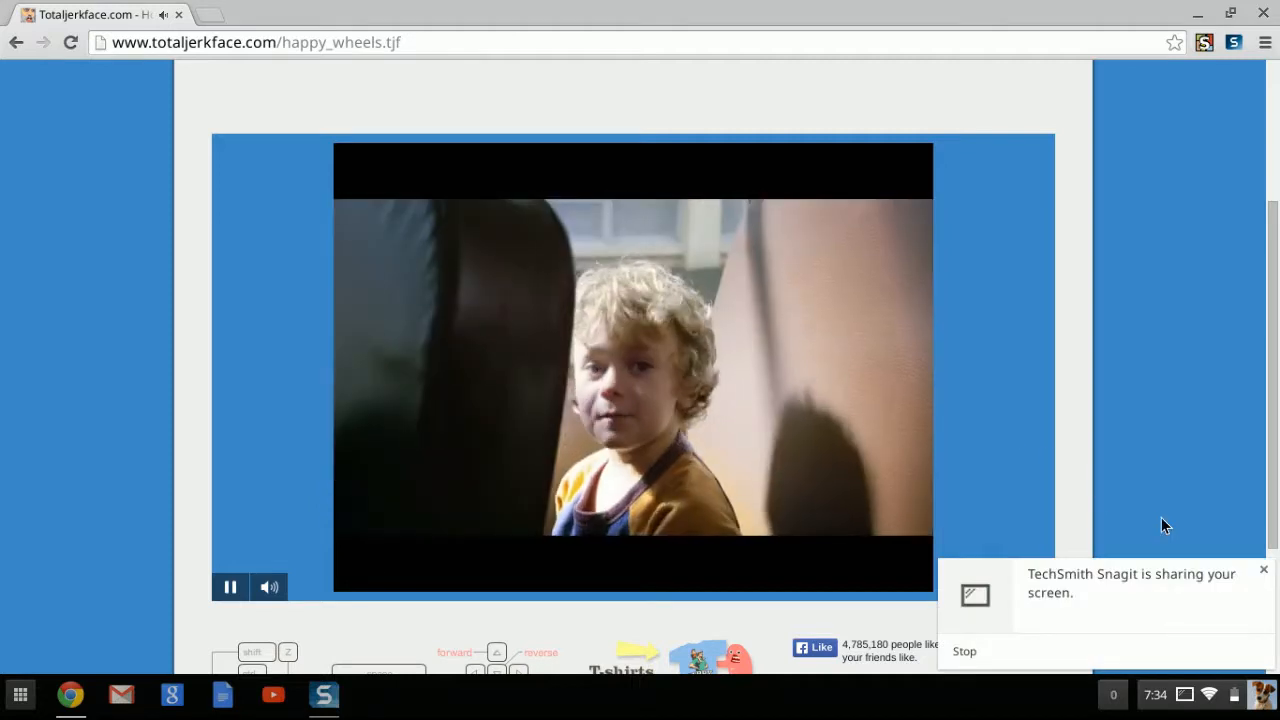
mouse_move(348, 628)
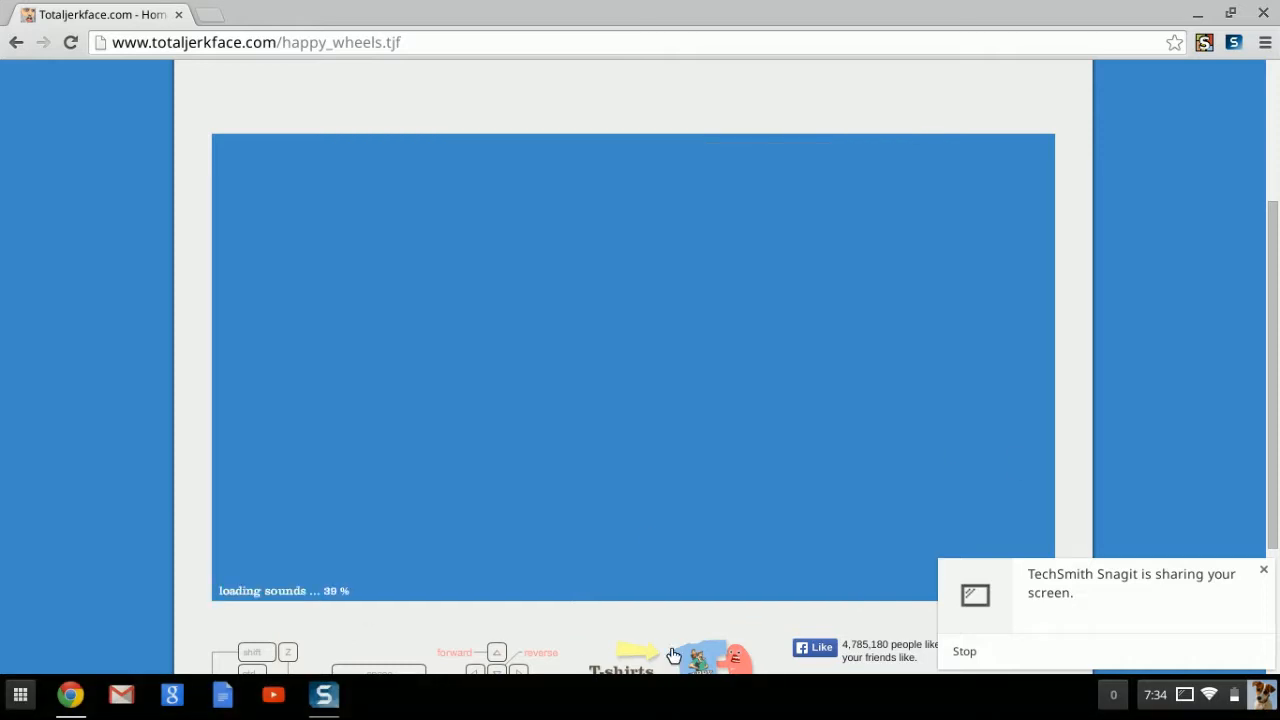
mouse_move(513, 351)
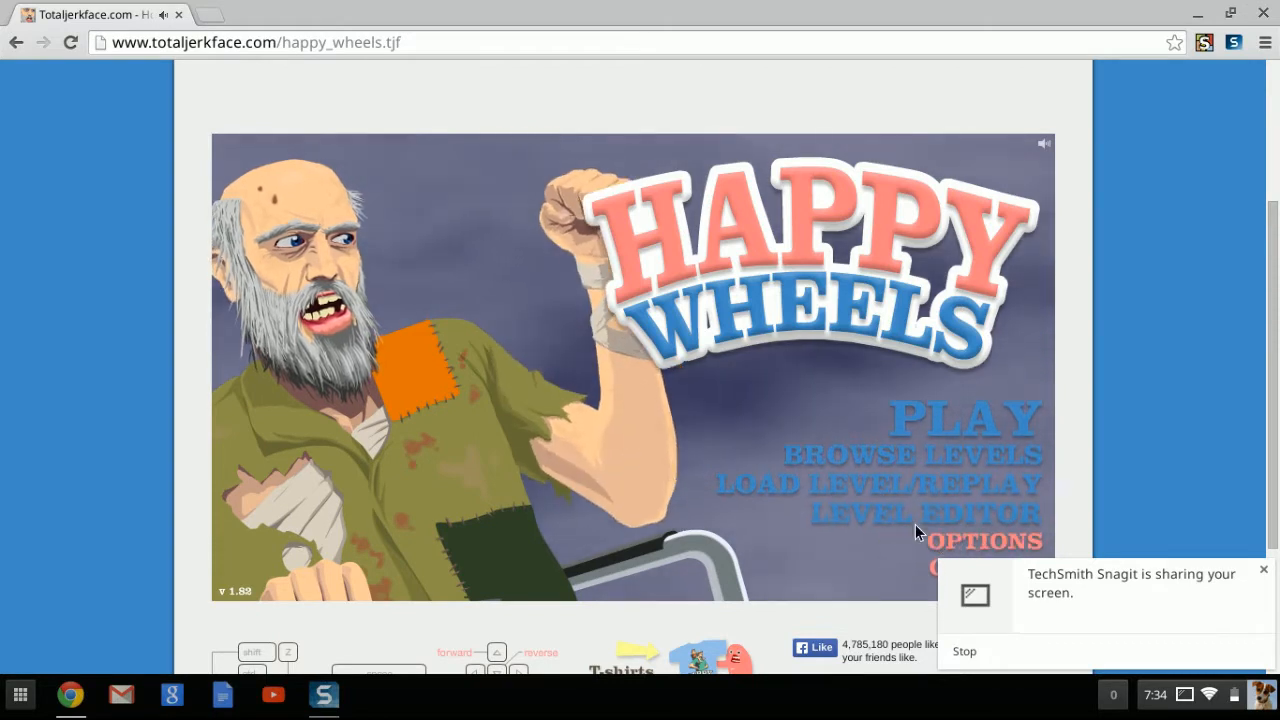
- Enable fullscreen in Options and start the featured level DRUGS with PLAY NOW
left_click(985, 540)
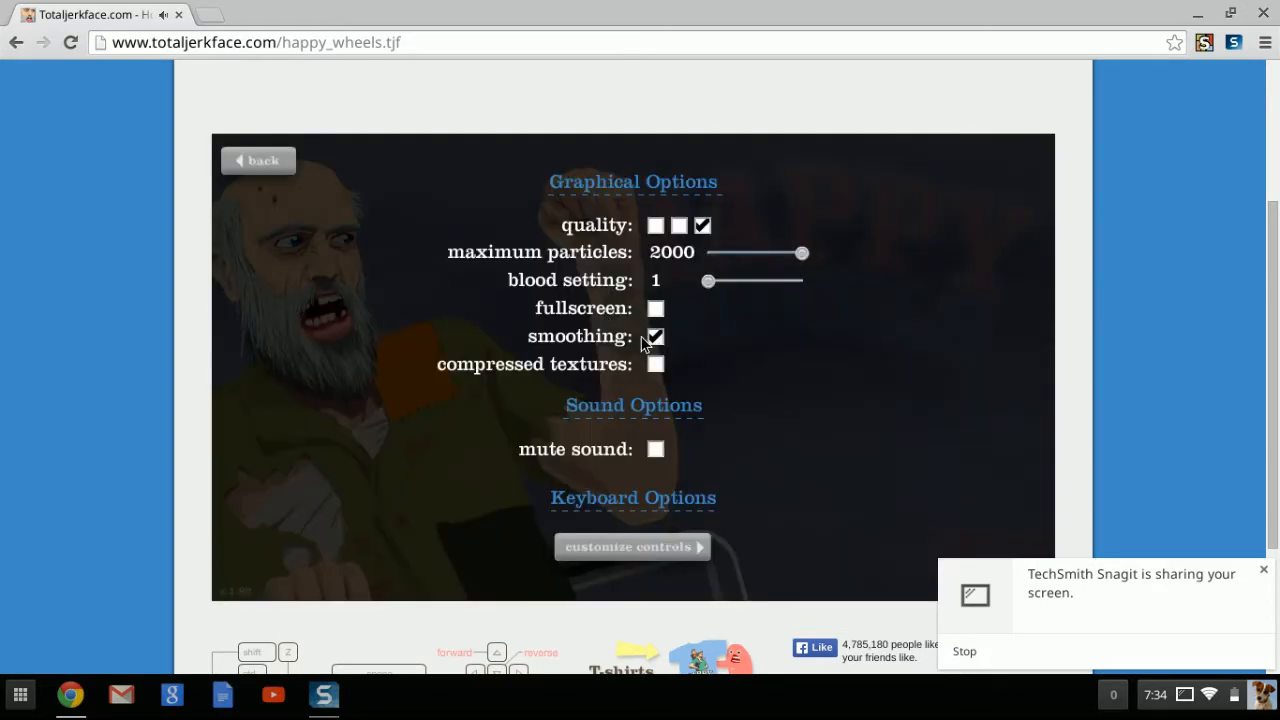
left_click(655, 308)
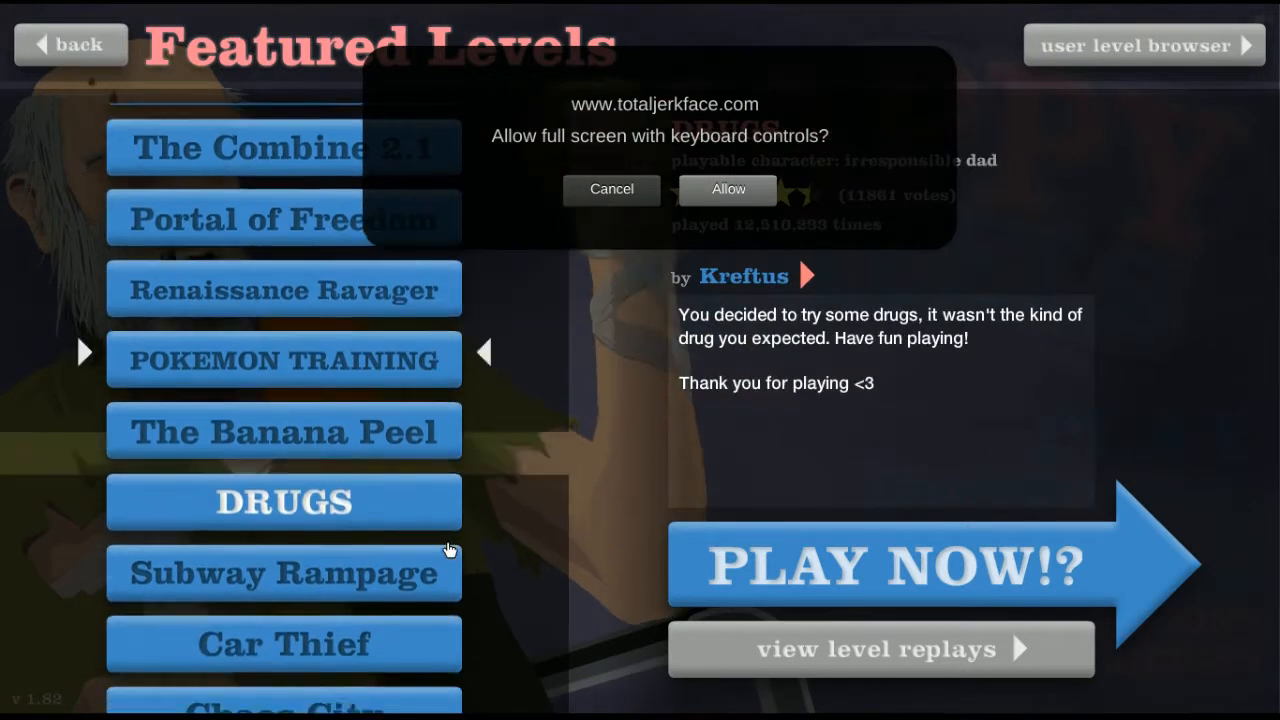
left_click(900, 565)
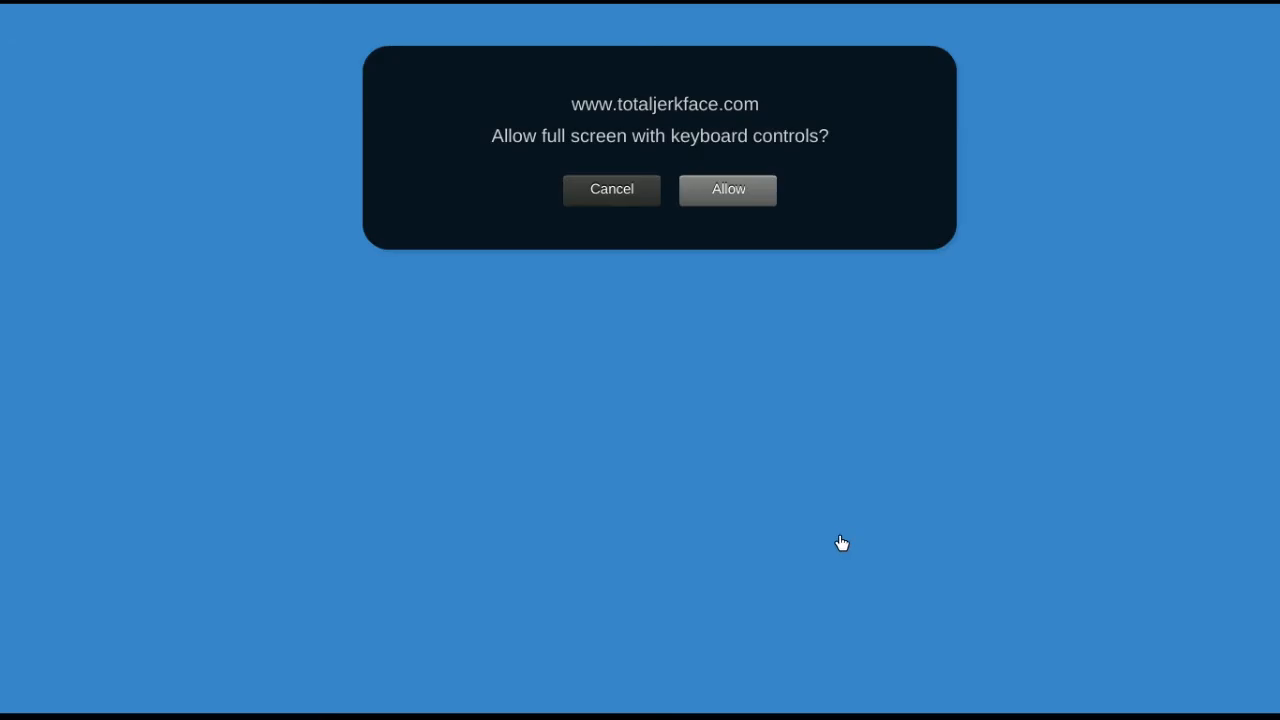
mouse_move(644, 195)
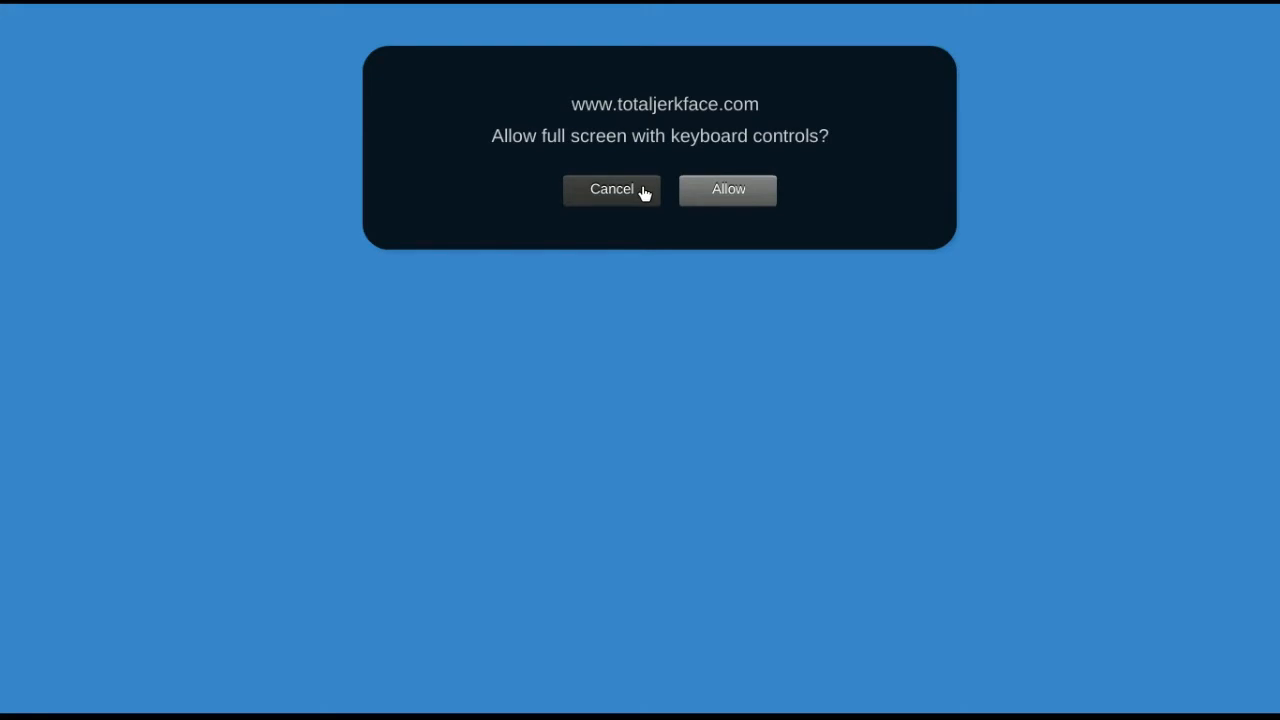
mouse_move(728, 189)
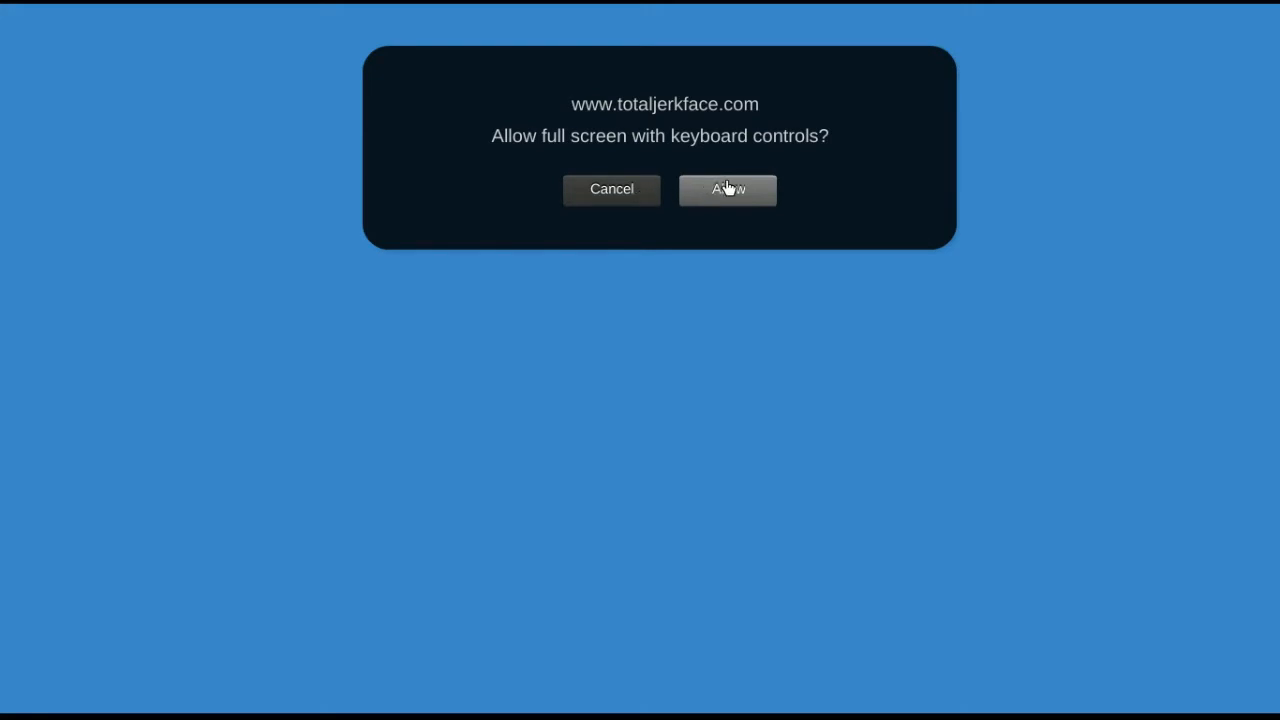
left_click(727, 189)
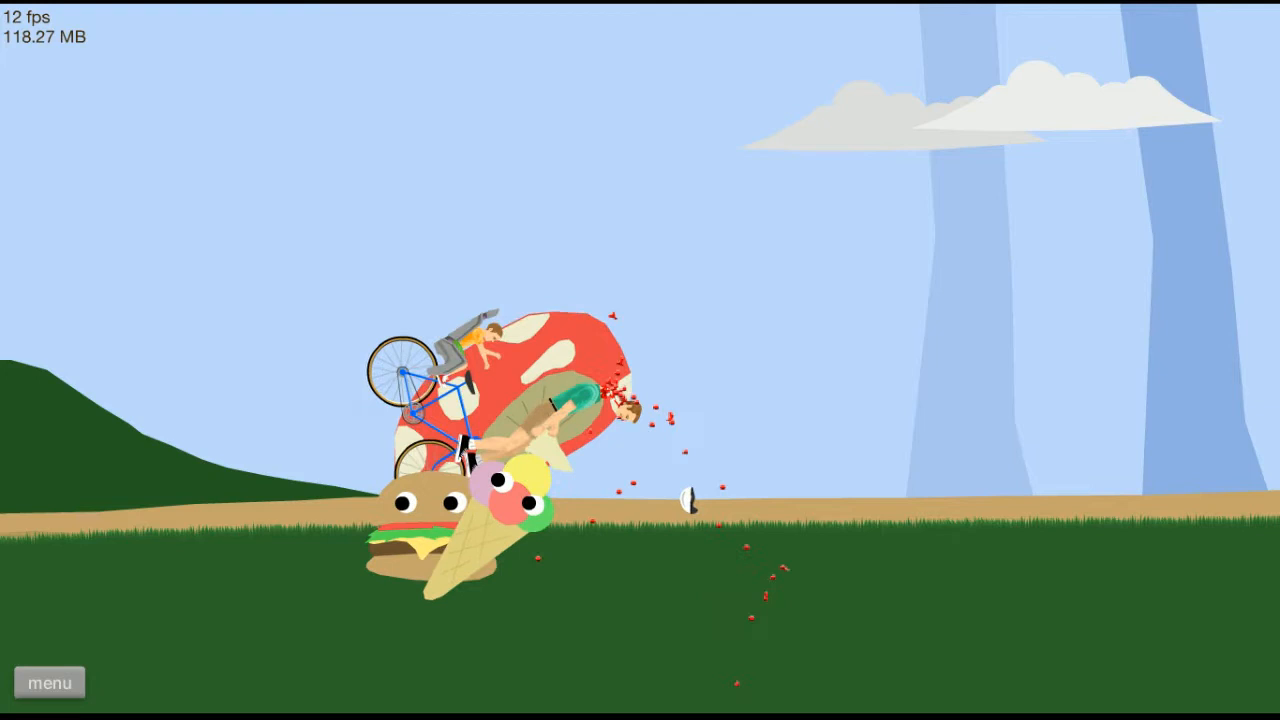
- Restart the DRUGS level from the pause menu
left_click(49, 682)
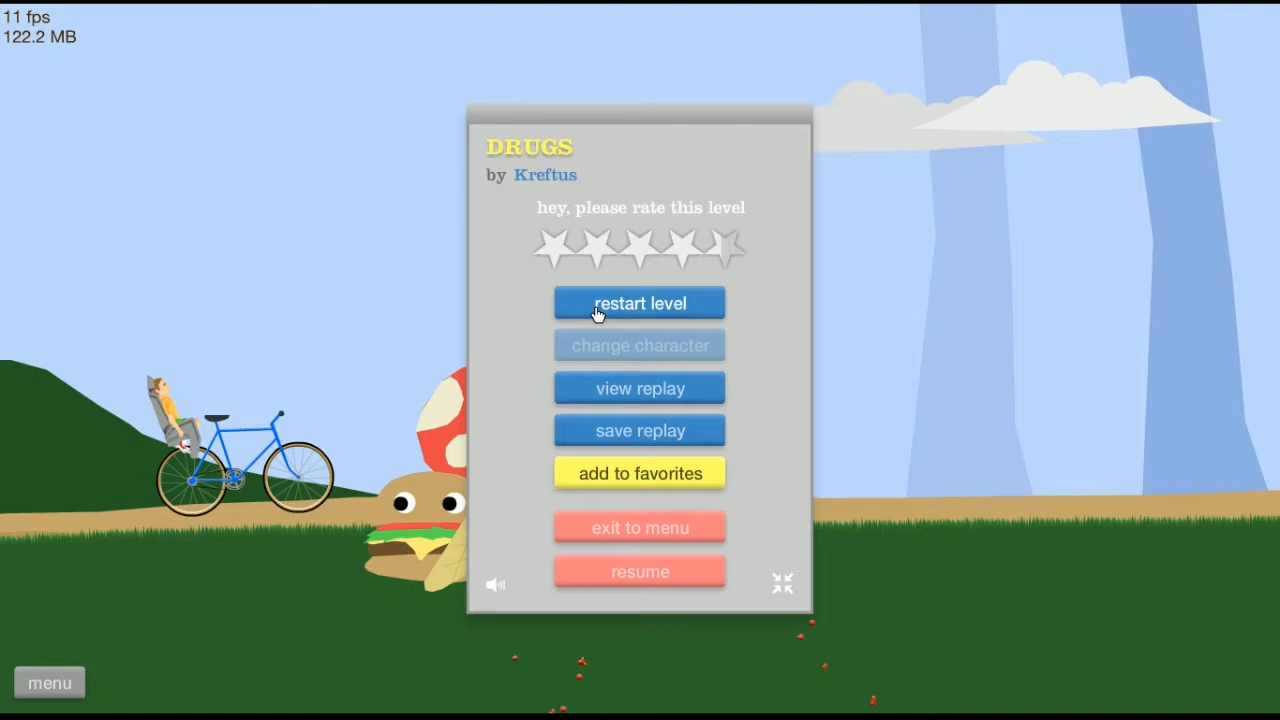
mouse_move(655, 527)
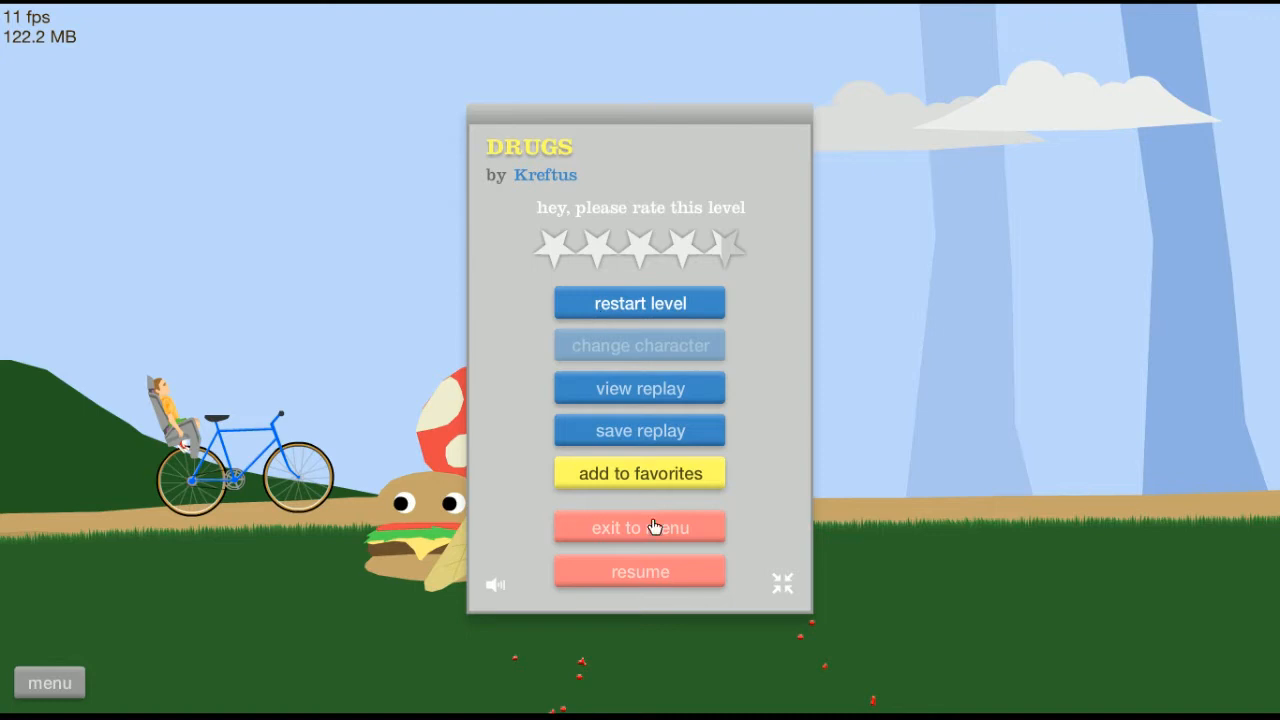
left_click(639, 303)
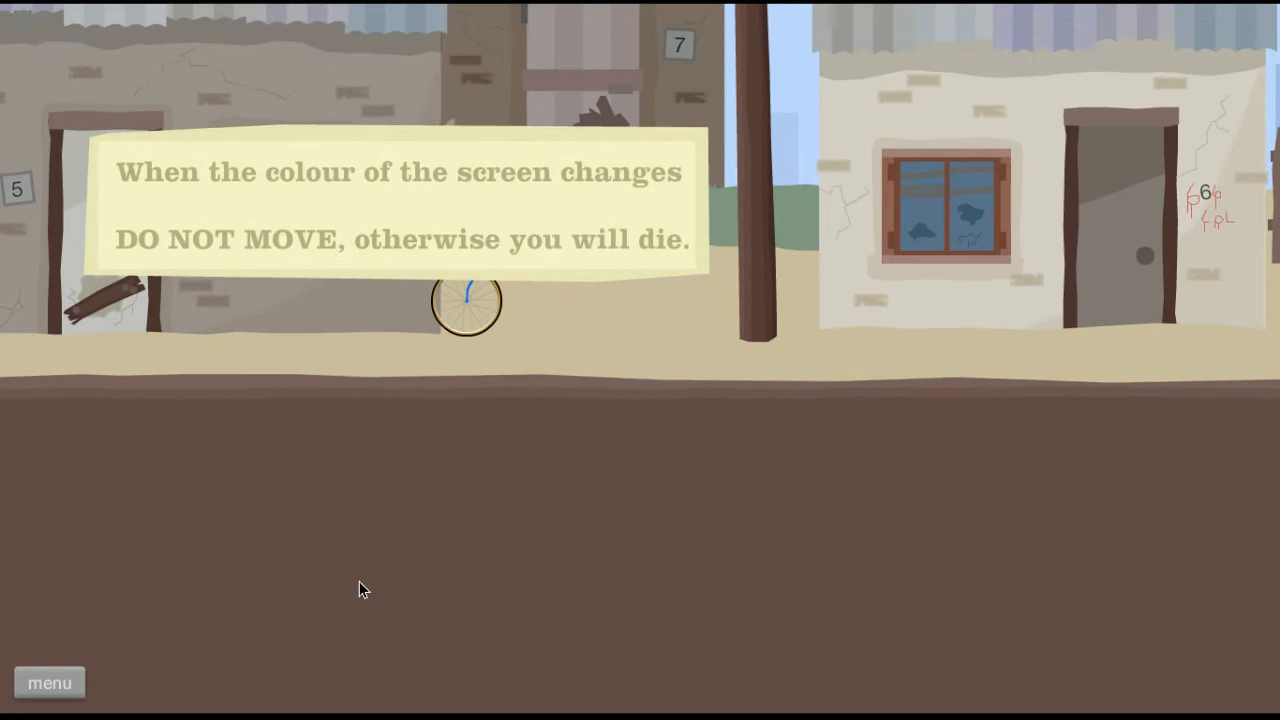
- Exit DRUGS to the featured levels and preview the helmeted helicopter rider
left_click(49, 682)
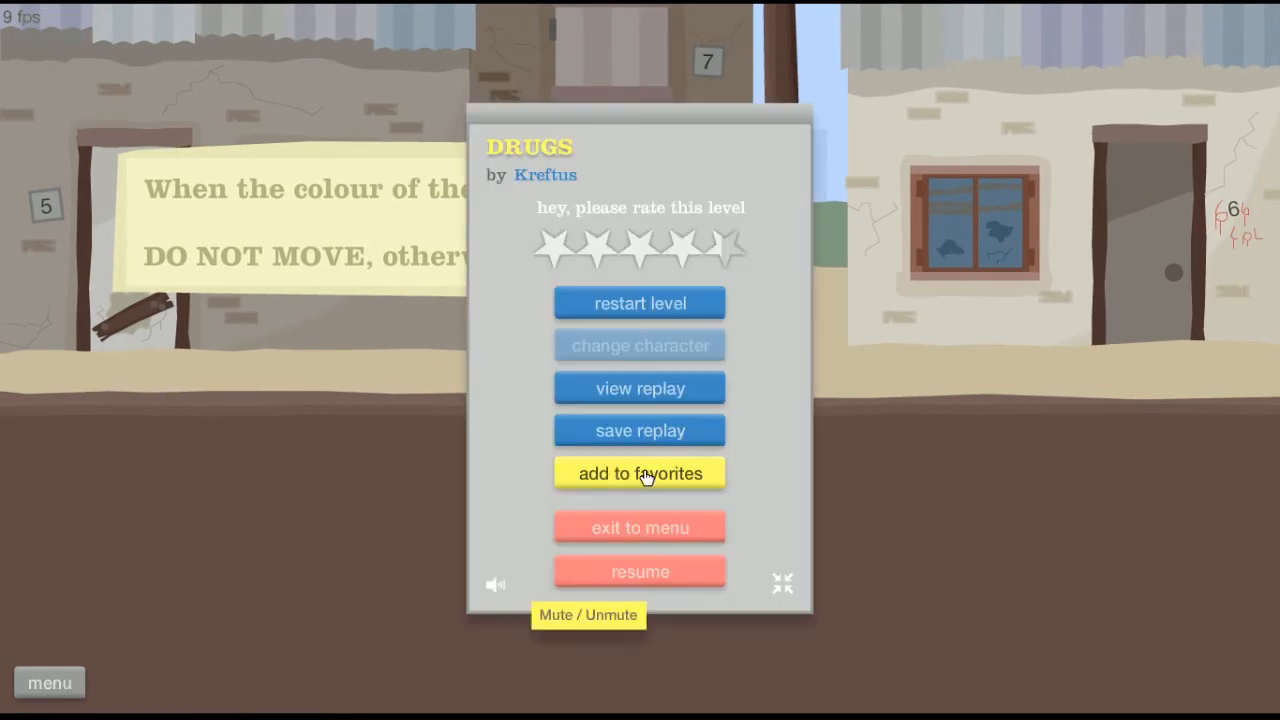
mouse_move(585, 430)
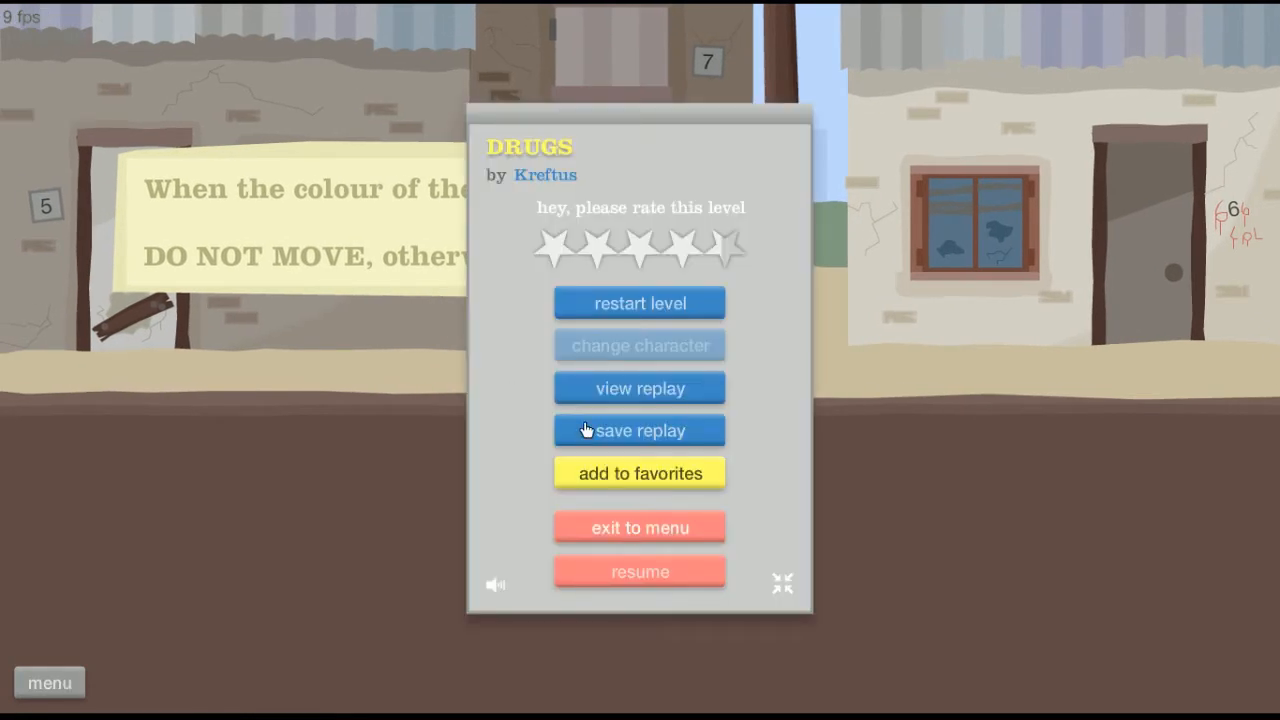
left_click(640, 527)
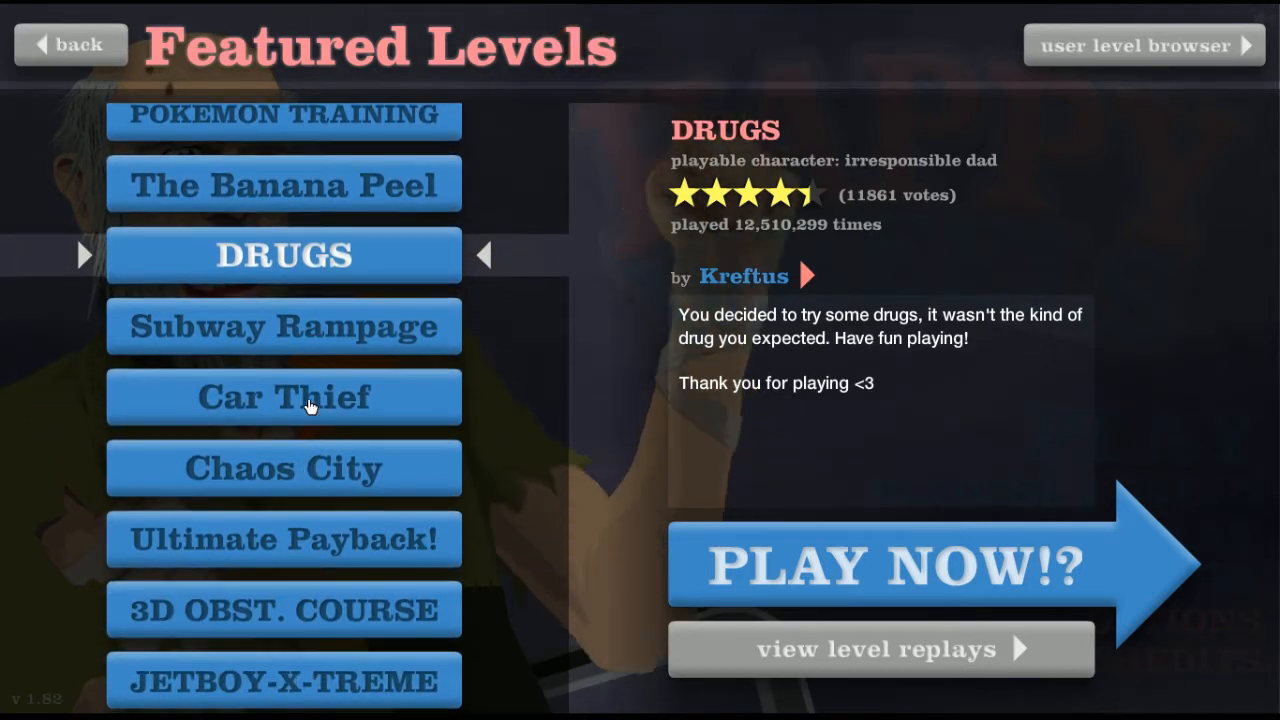
left_click(900, 563)
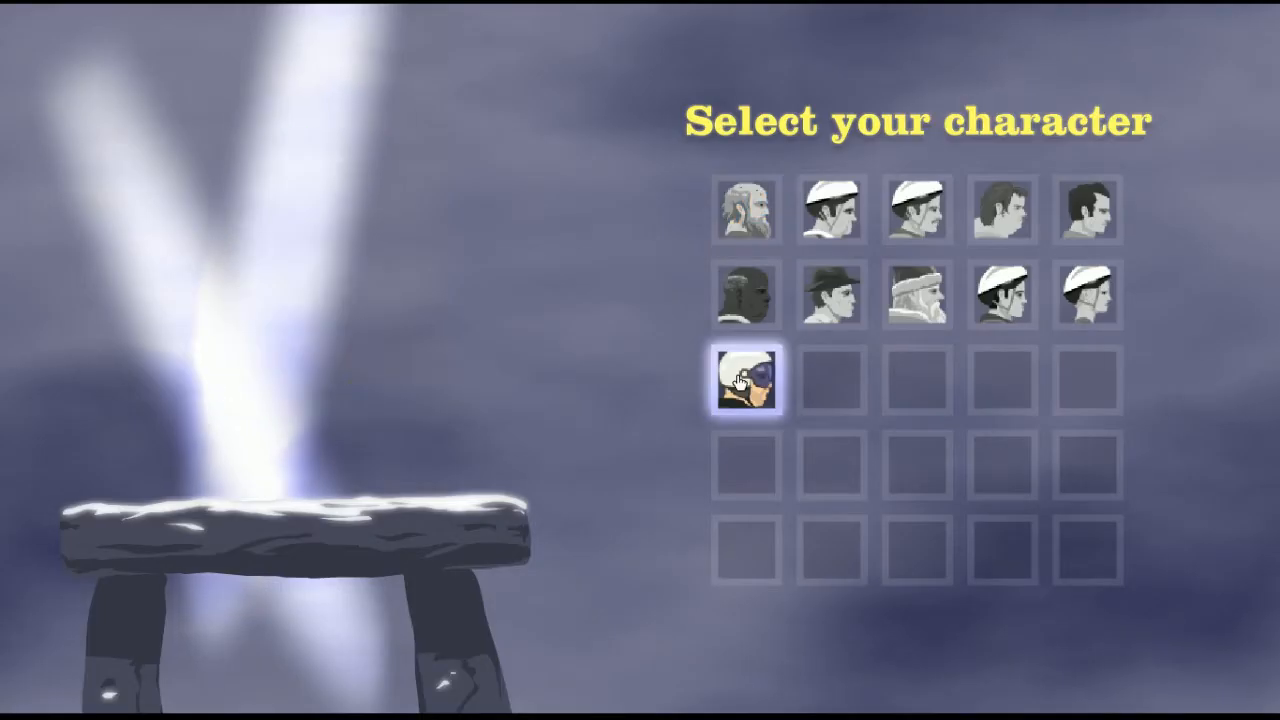
- Preview the explorer, segway rider and another top-row character, then choose the helicopter rider
left_click(833, 293)
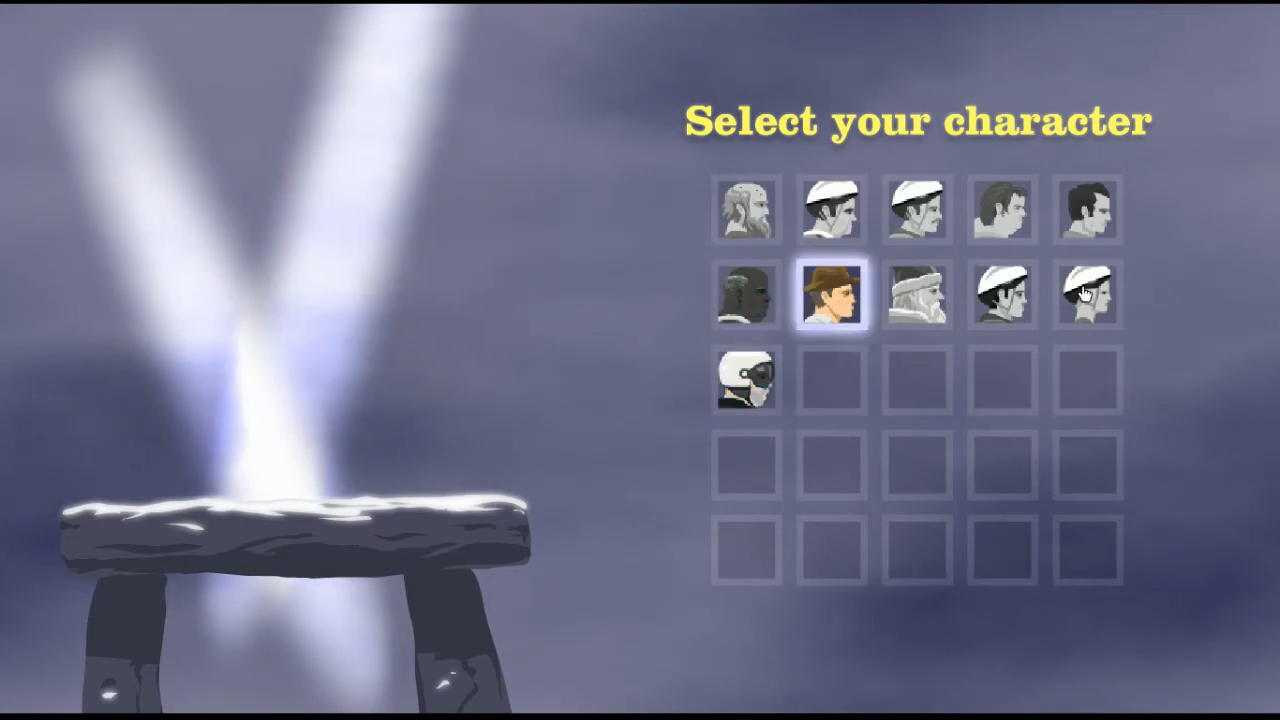
left_click(835, 208)
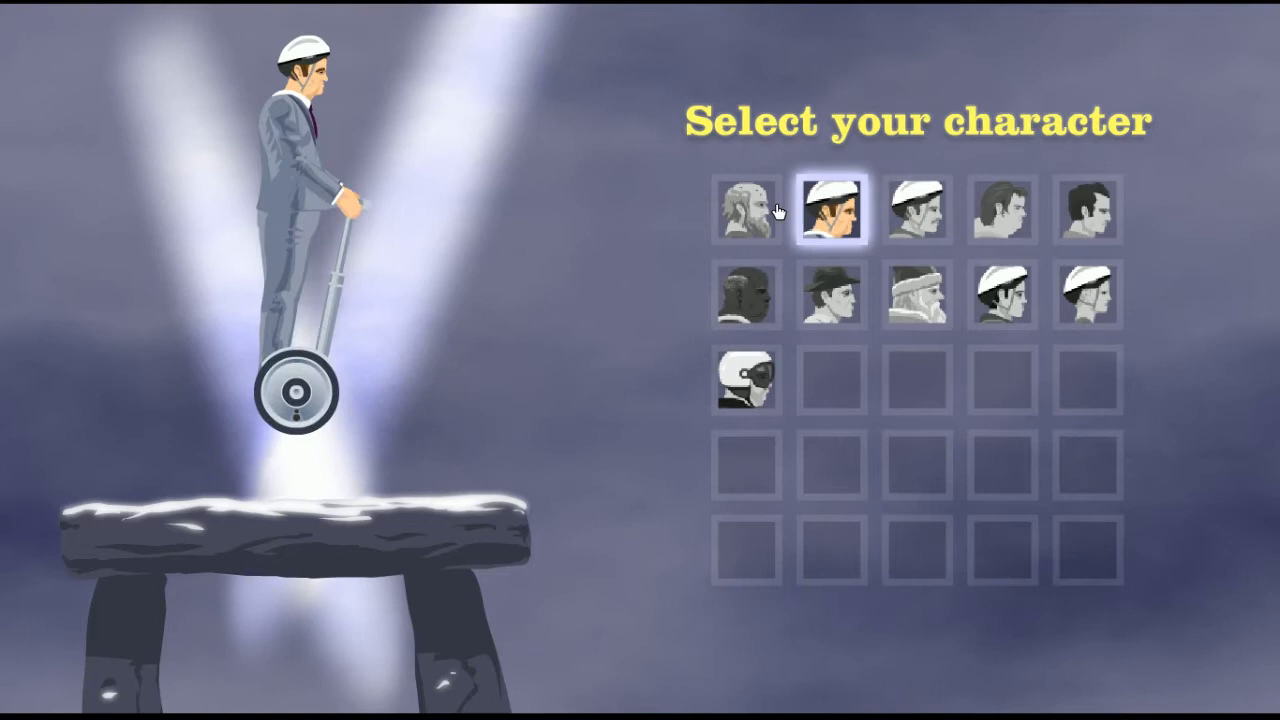
left_click(1001, 208)
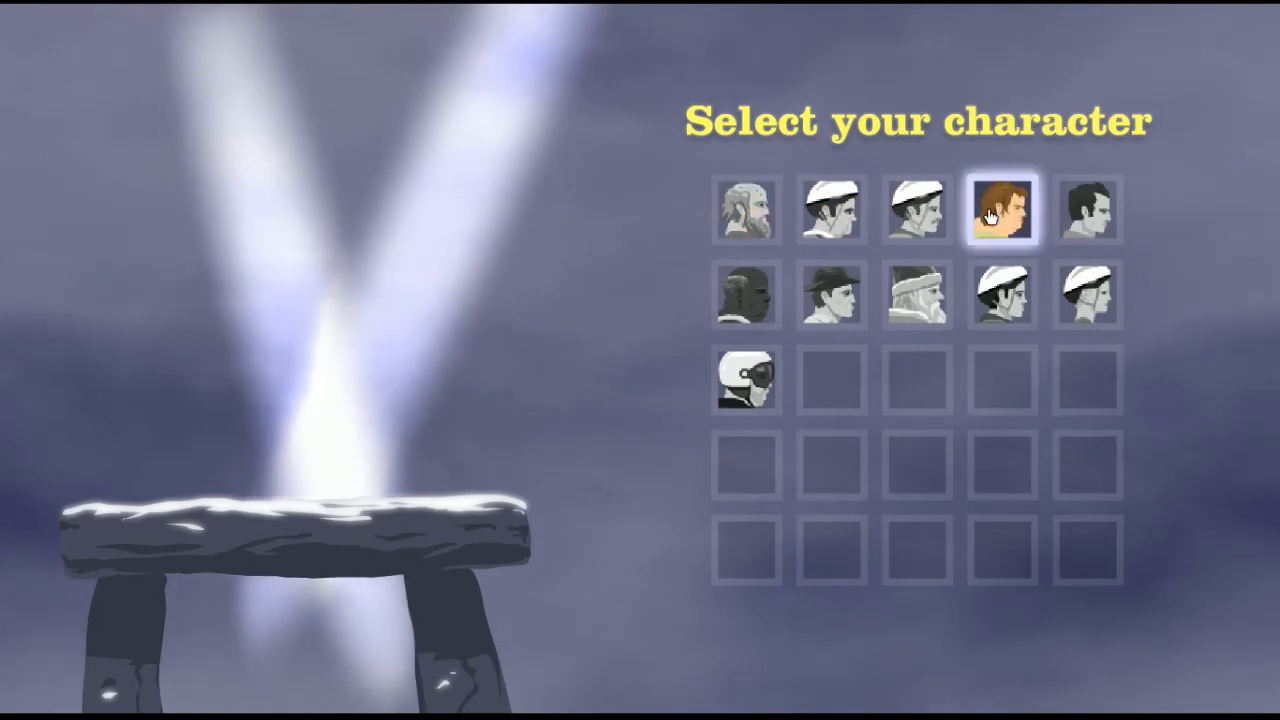
left_click(746, 379)
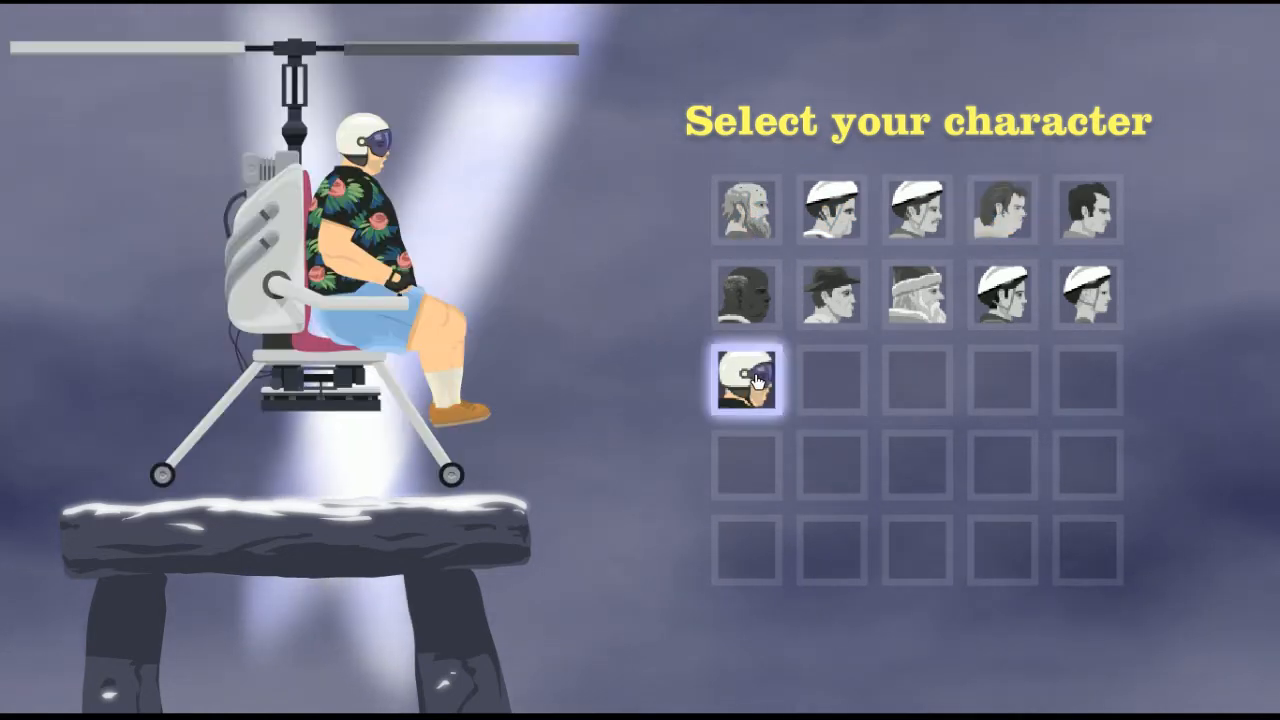
left_click(747, 387)
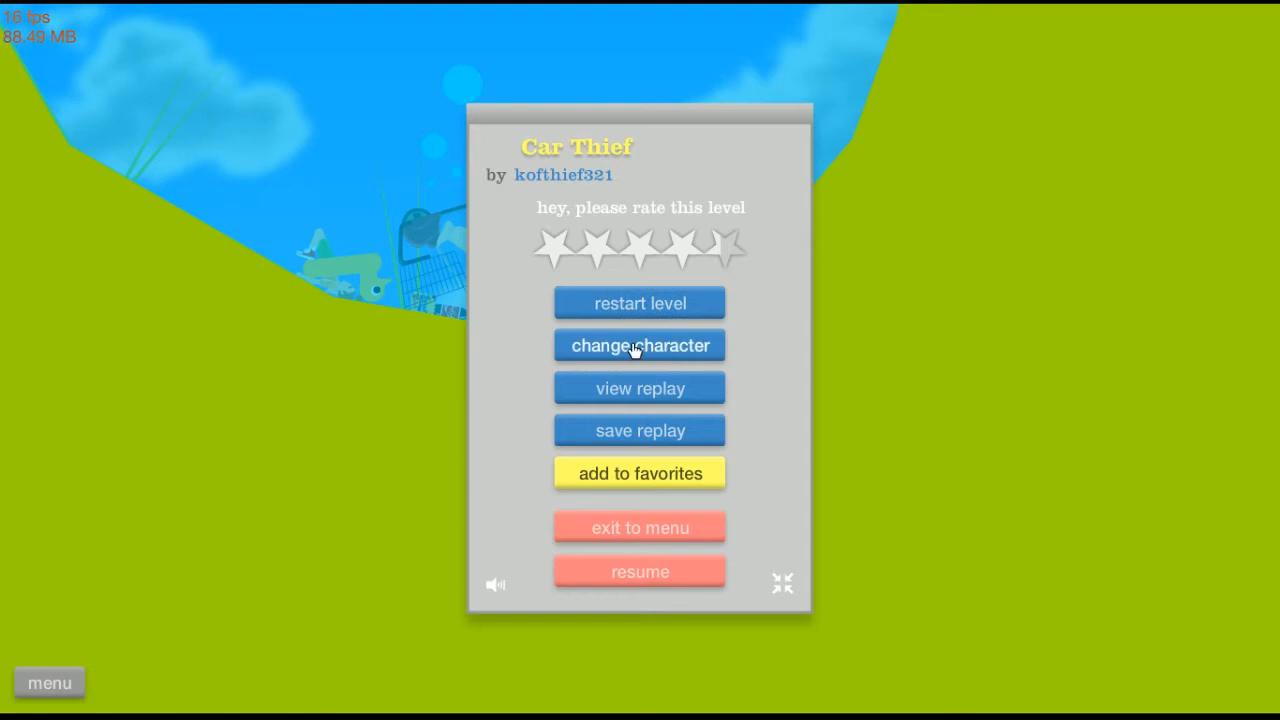
- Return from Car Thief's menu to the character selection screen
left_click(639, 345)
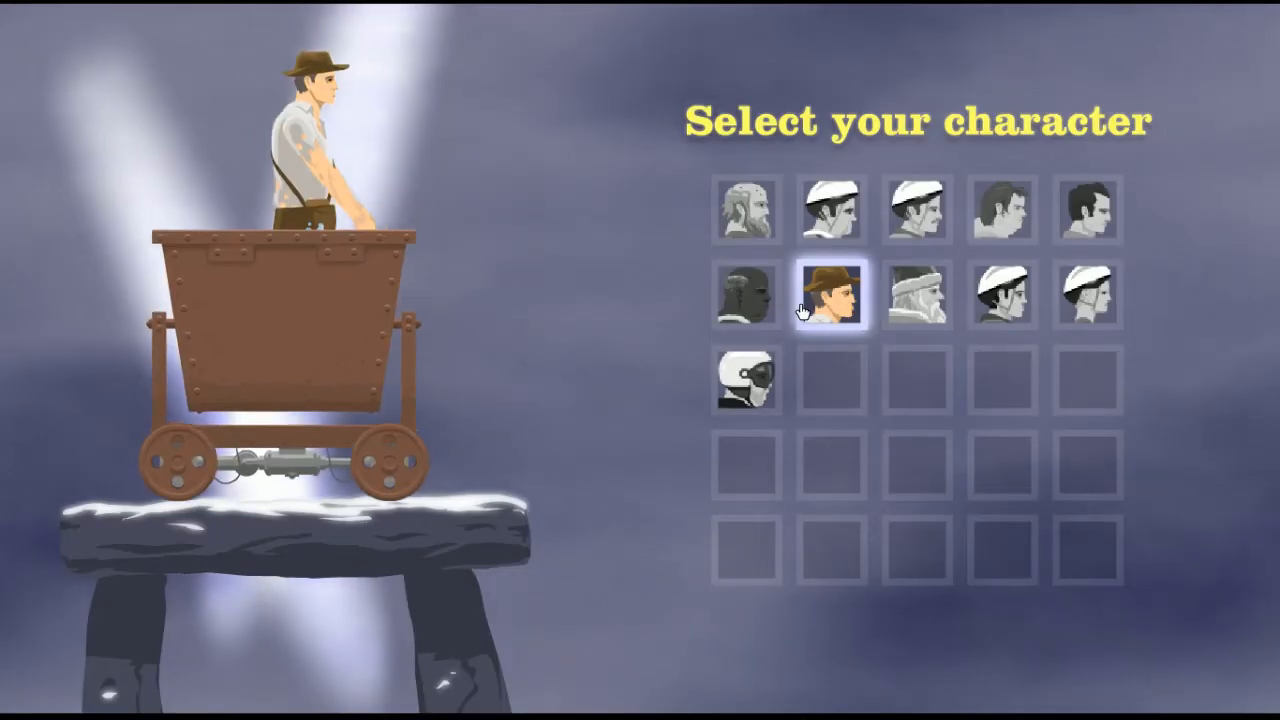
- Play Car Thief as the mine-cart explorer until the crash, then pick an option from the pause panel
left_click(830, 295)
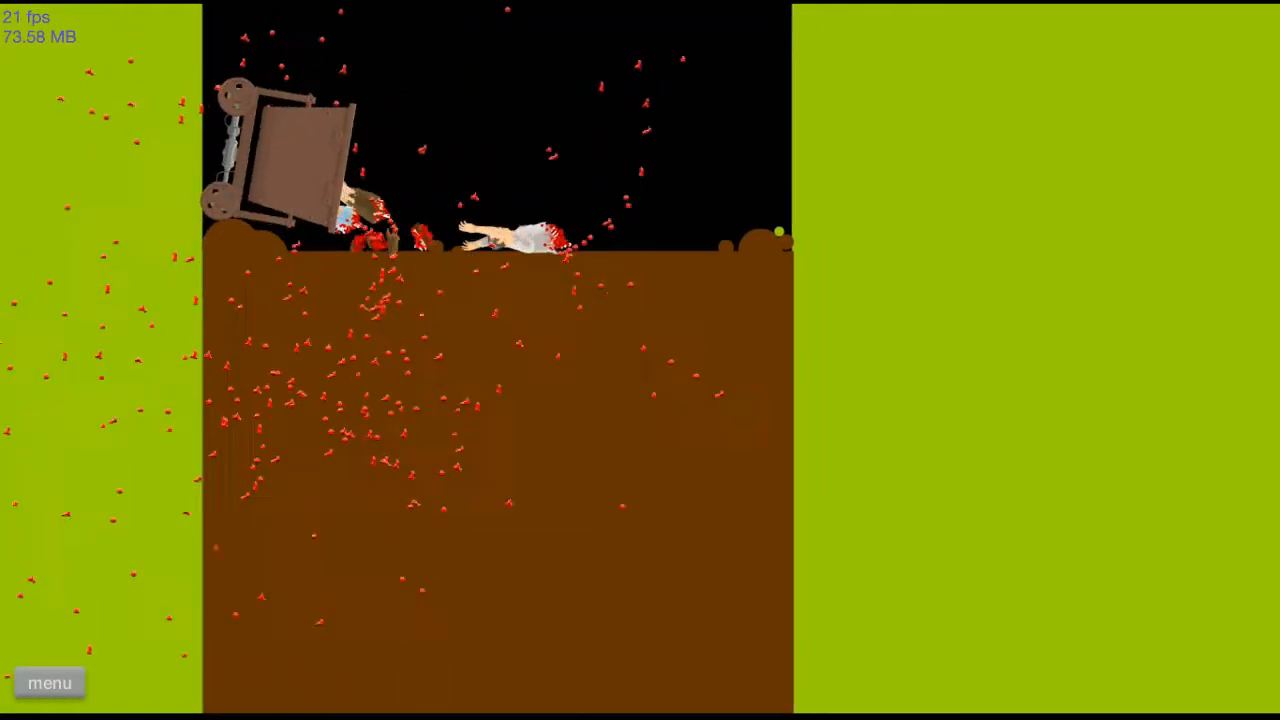
left_click(49, 682)
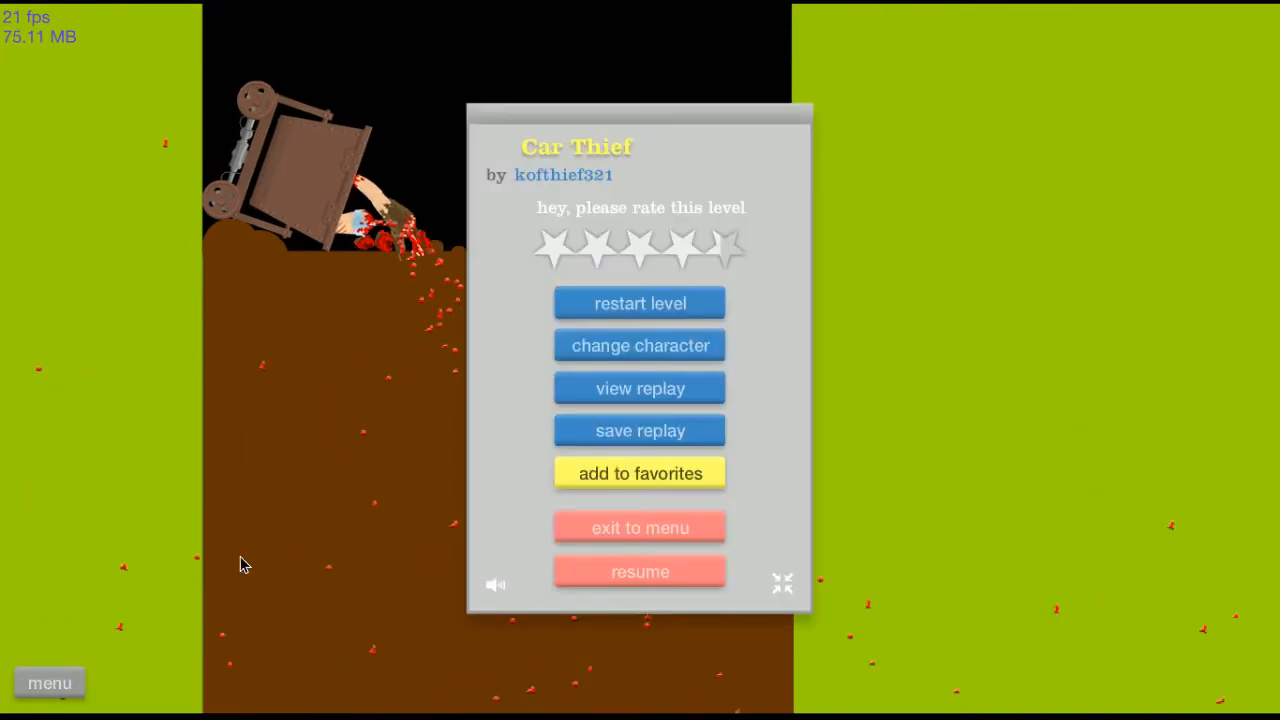
left_click(639, 345)
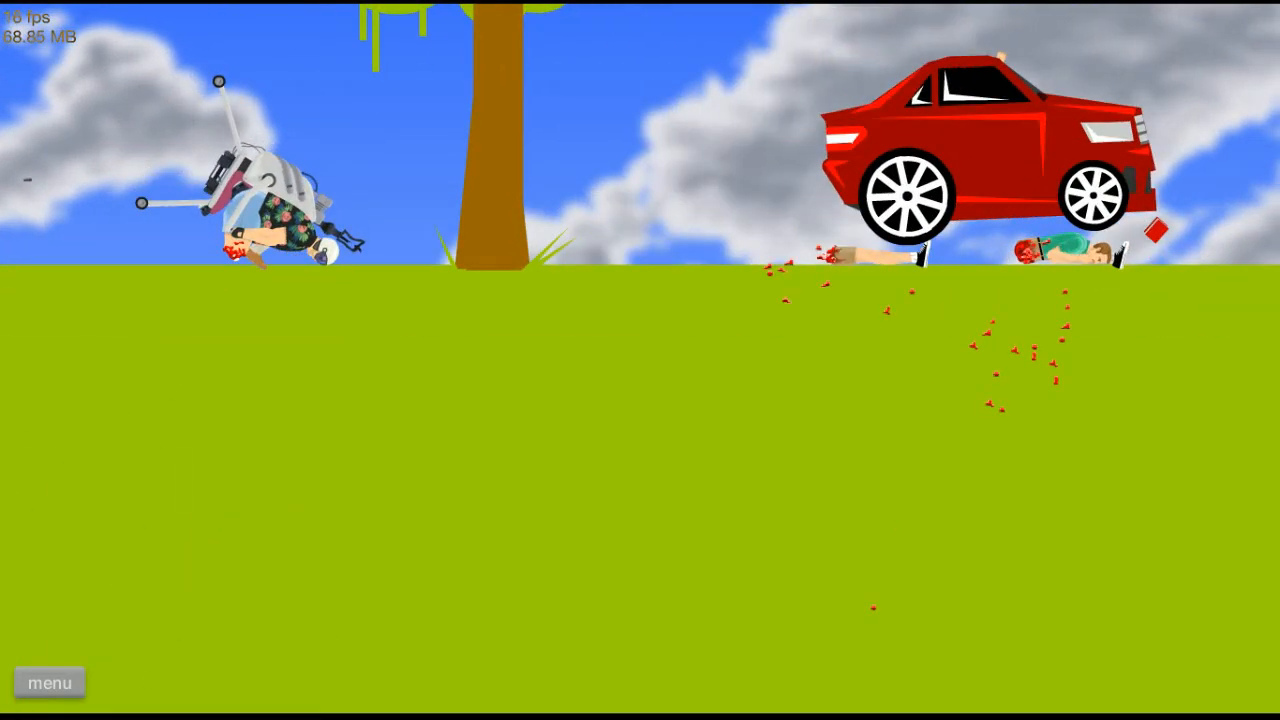
- Use the lower-left menu button during another Car Thief run with the helicopter rider
left_click(49, 682)
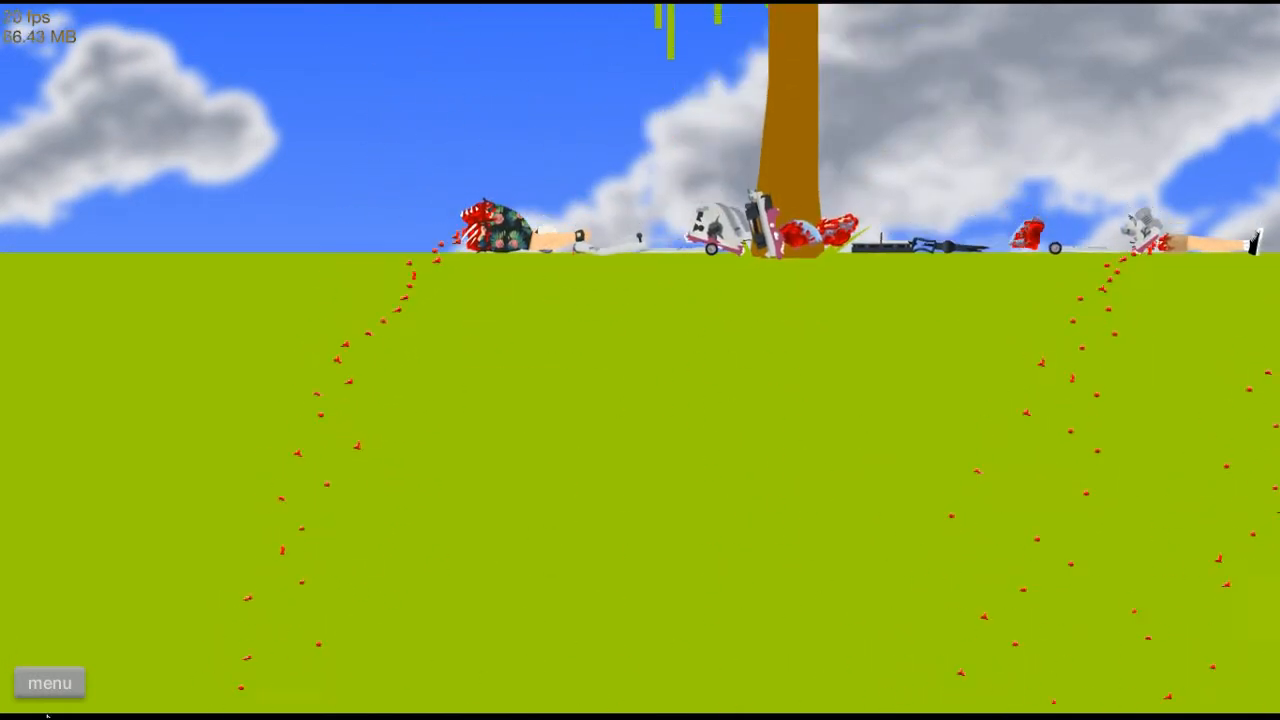
- Play the grassy hillside level, then bring up the in-game menu to leave it
left_click(49, 682)
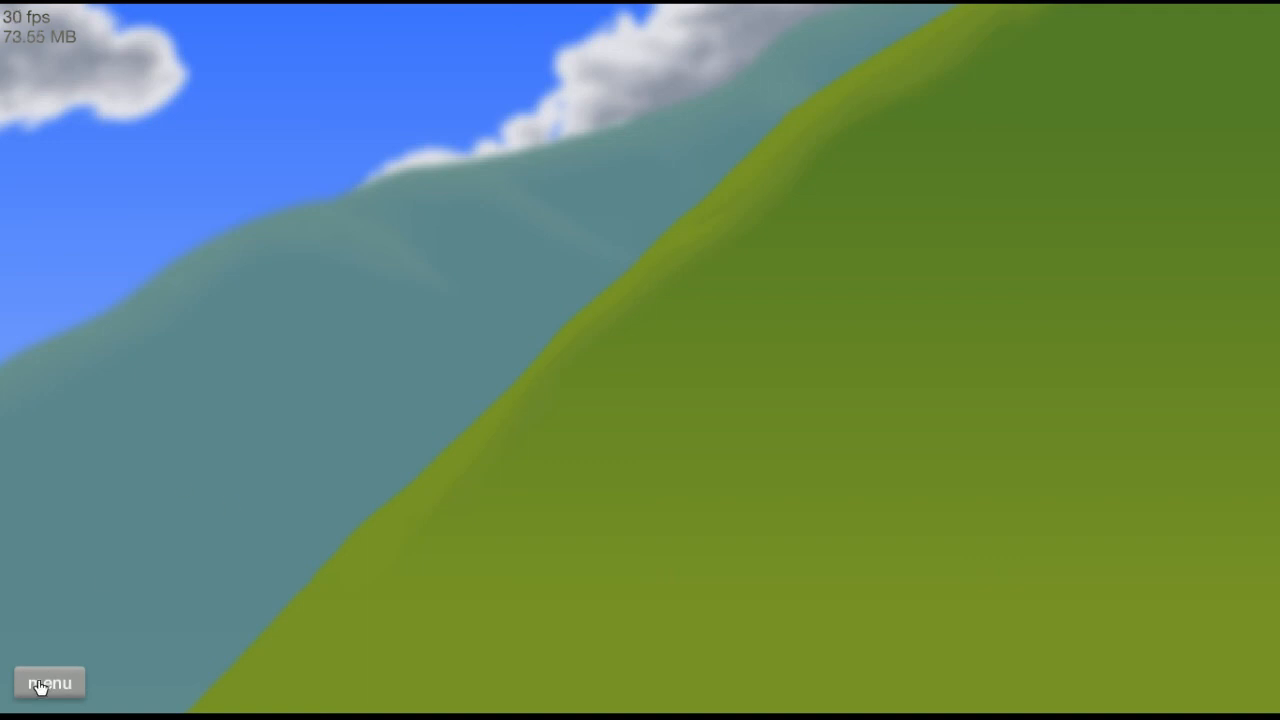
left_click(48, 682)
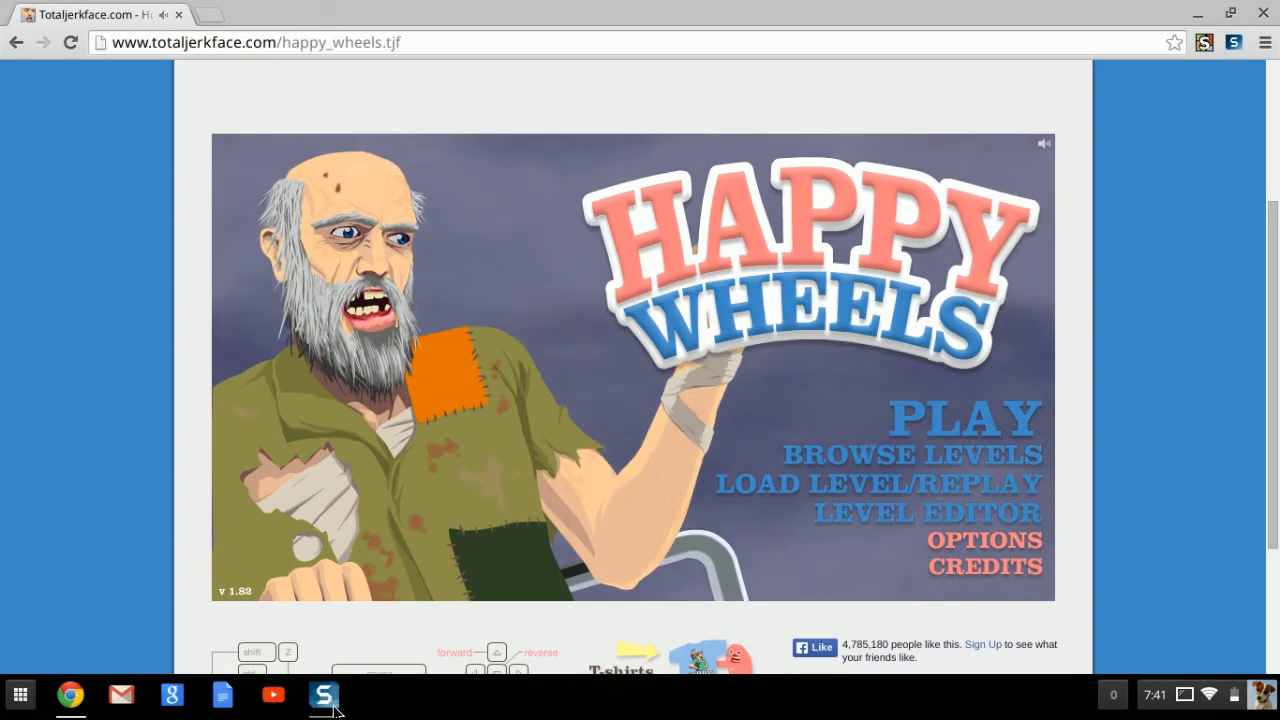
- From the Happy Wheels title screen, bring up the system status panel in the shelf
left_click(1205, 694)
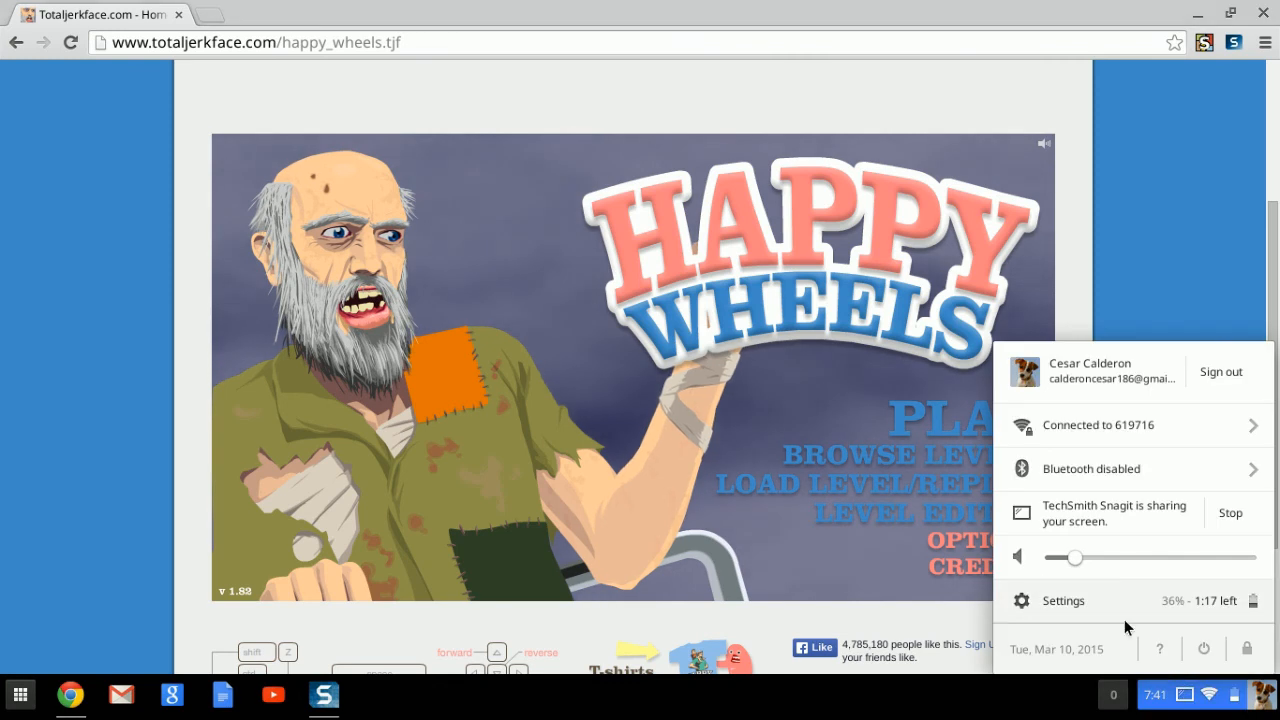